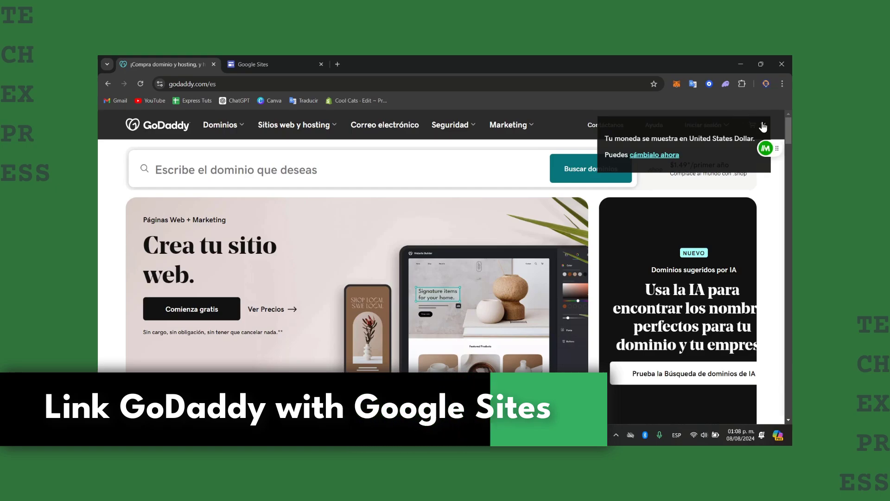
Dismiss GoDaddy's currency notice and reach the GoDaddy account sign-in page
left_click(273, 64)
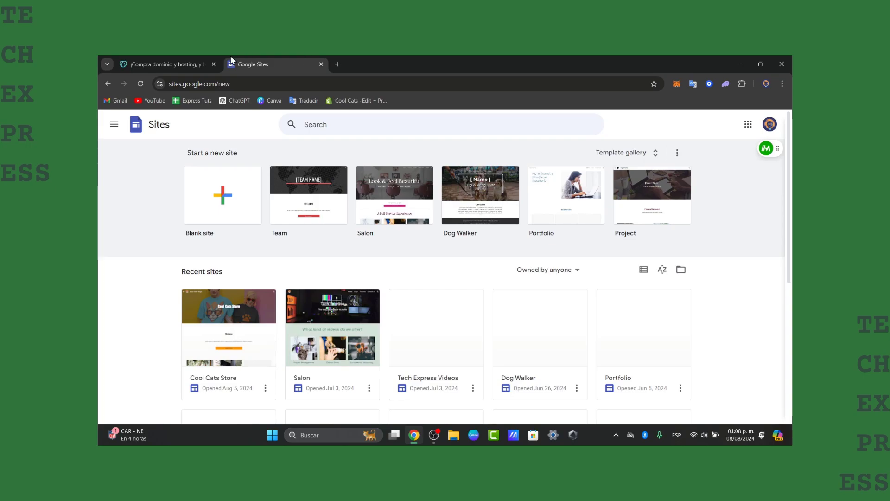
left_click(164, 63)
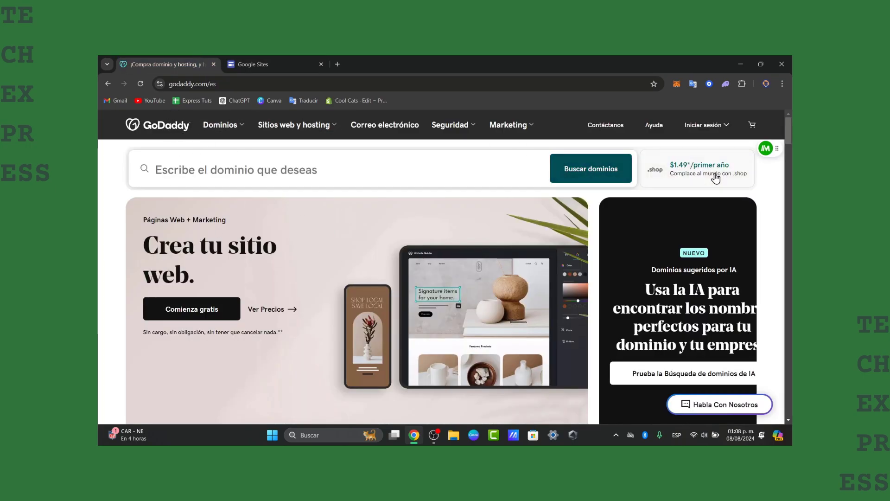
left_click(704, 124)
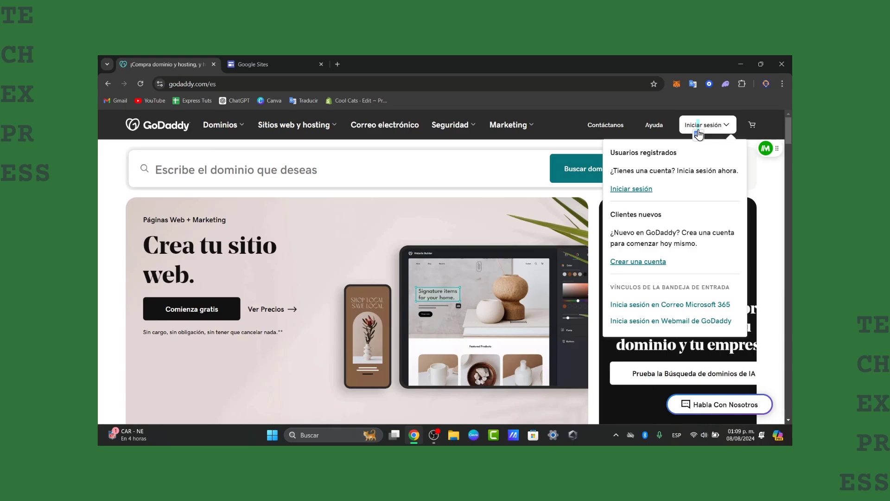
left_click(631, 189)
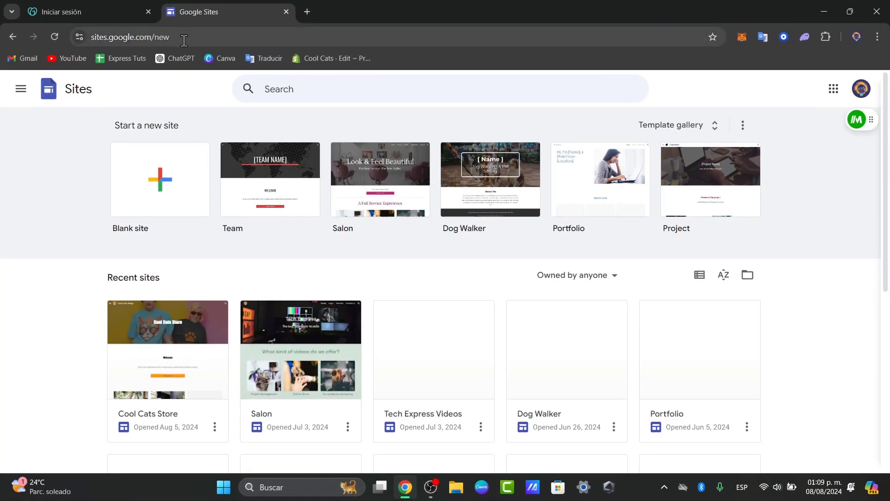
Scroll through the Tech Express Videos site in the editor to review its pages
scroll("down", 3)
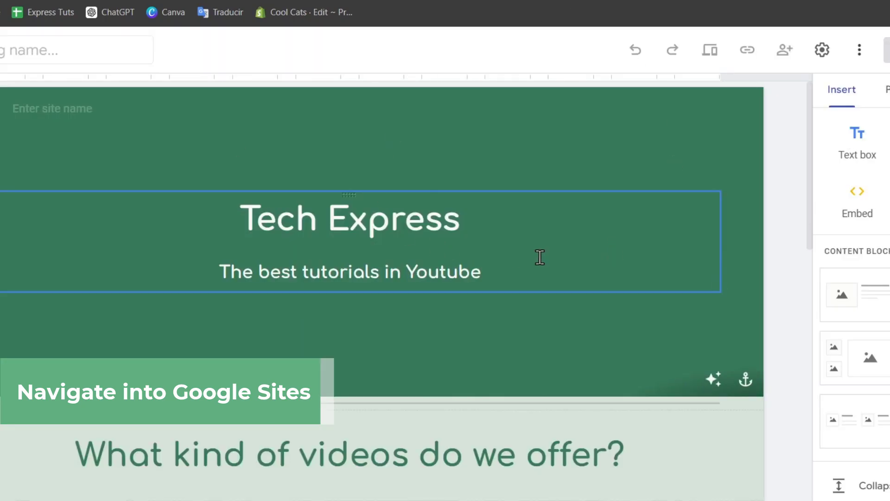
scroll("down", 3)
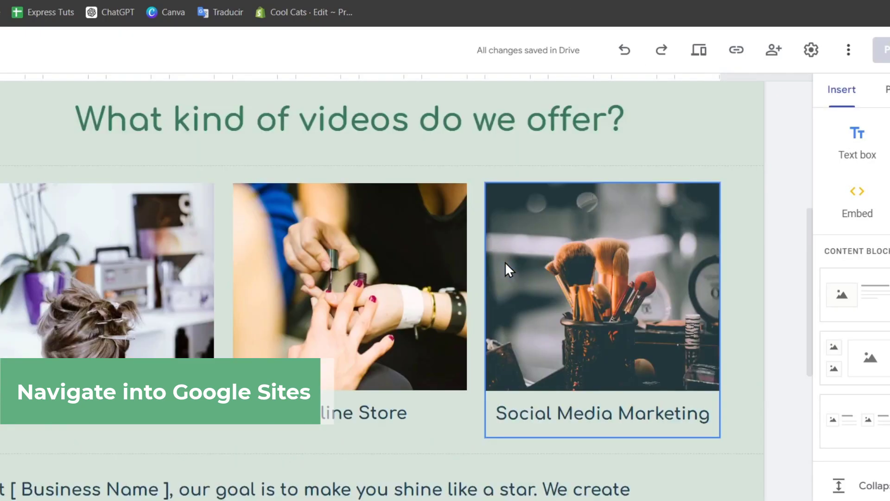
scroll("down", 3)
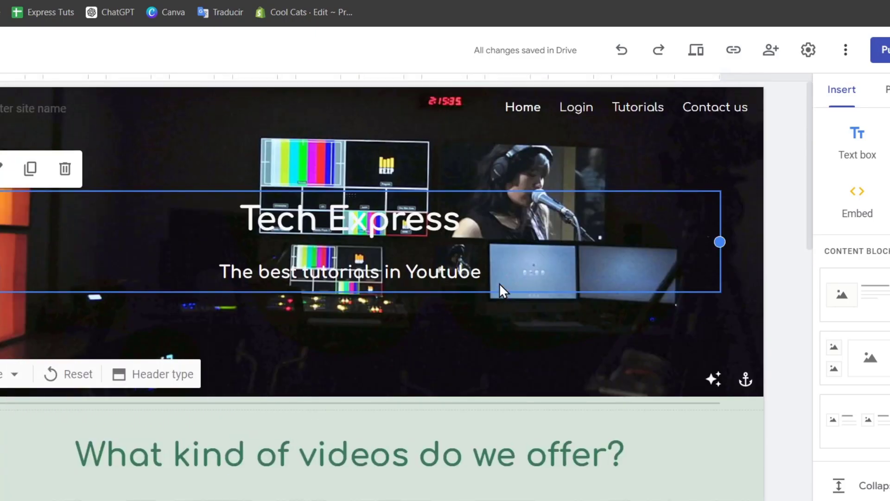
mouse_move(366, 326)
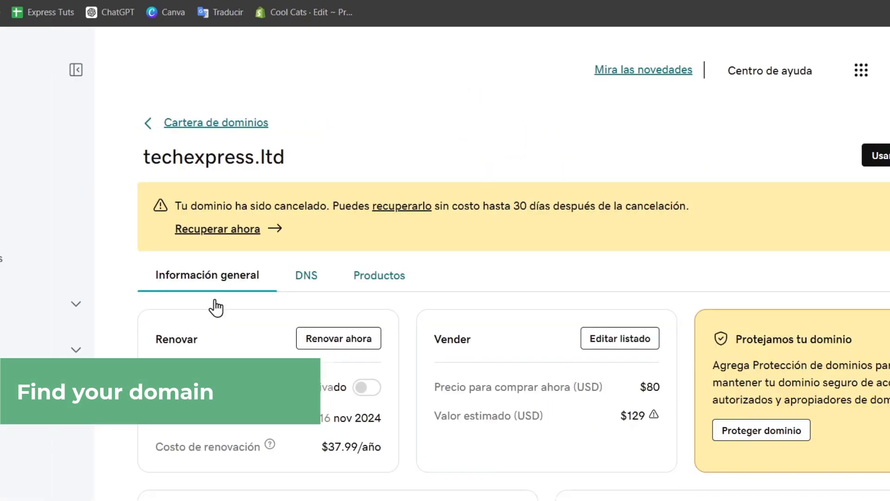
Show GoDaddy's DNS records for techexpress.ltd and scroll through the list
left_click(306, 276)
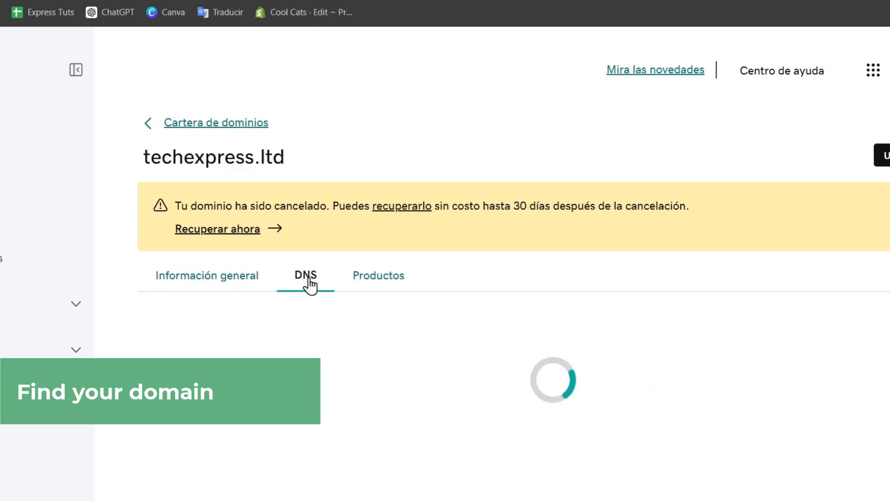
left_click(305, 276)
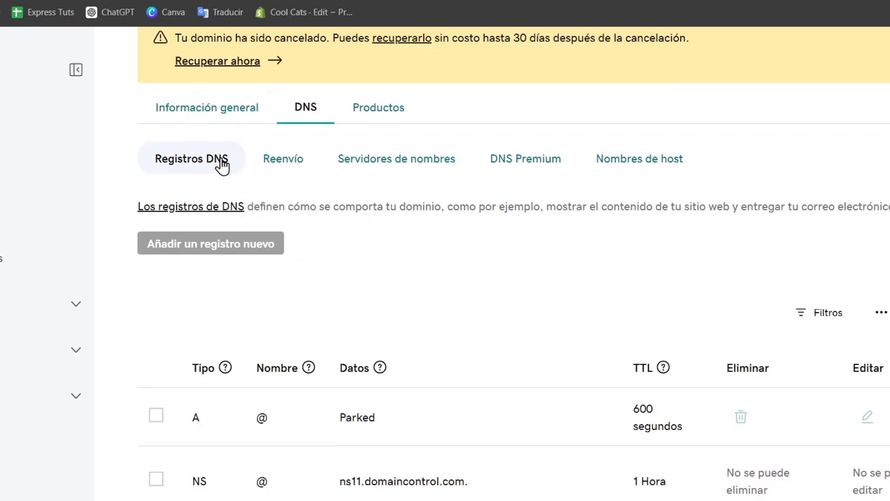
scroll("down", 3)
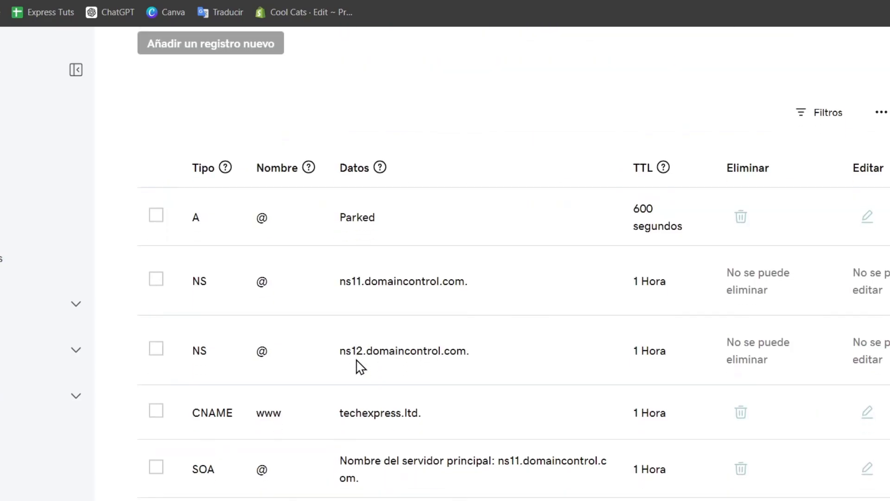
mouse_move(746, 242)
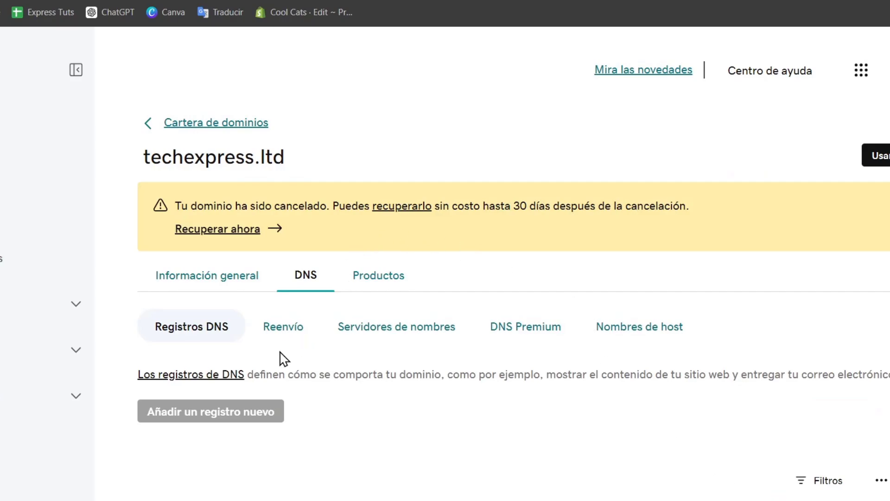
scroll("down", 3)
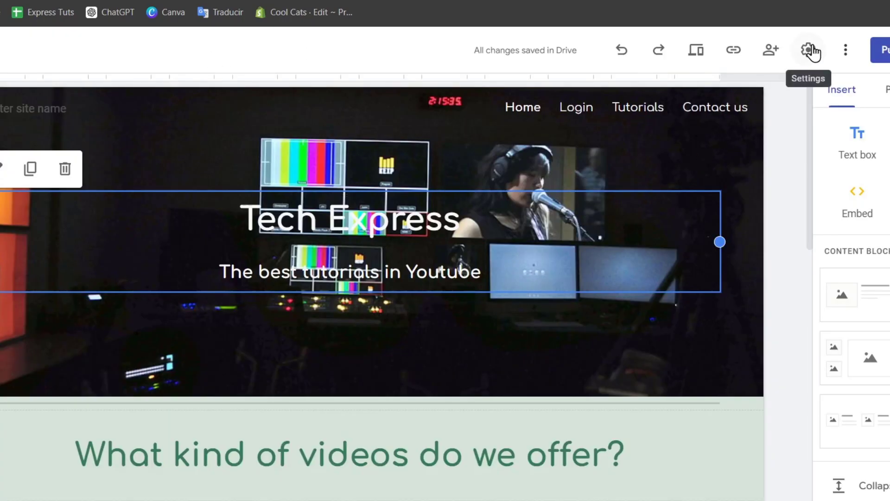
View the Custom domains settings, then select and copy the published site address
left_click(807, 50)
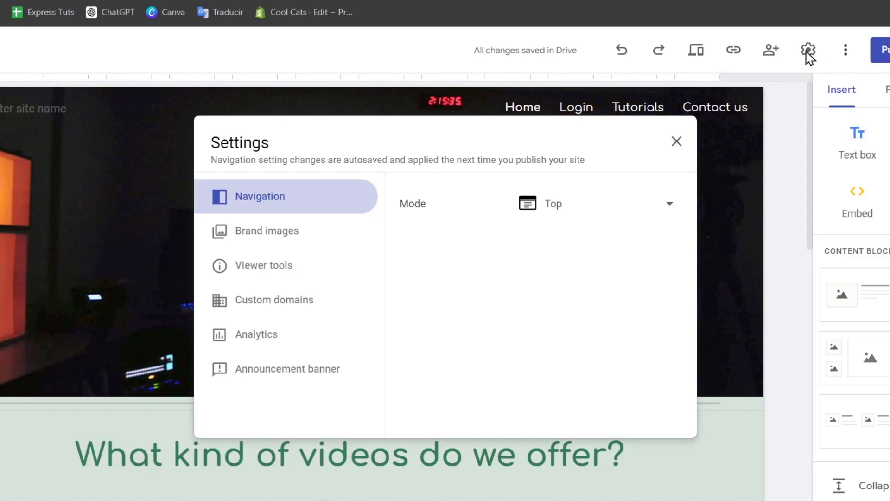
left_click(273, 299)
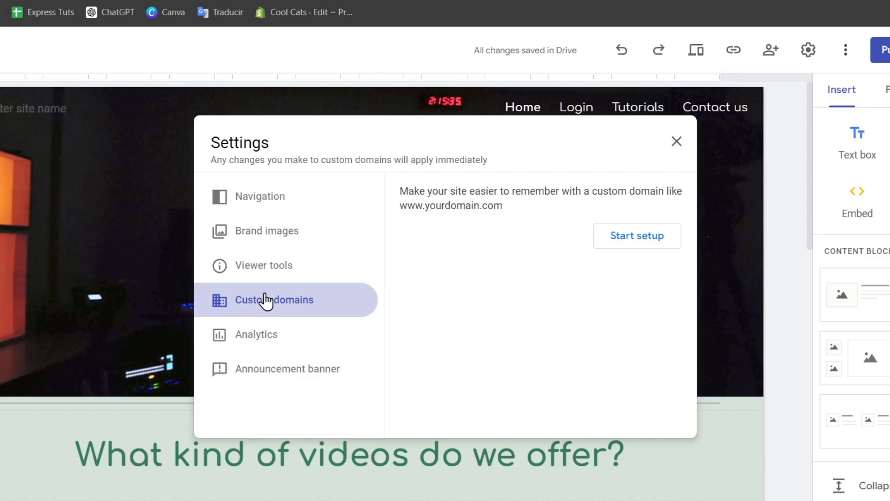
left_click(637, 236)
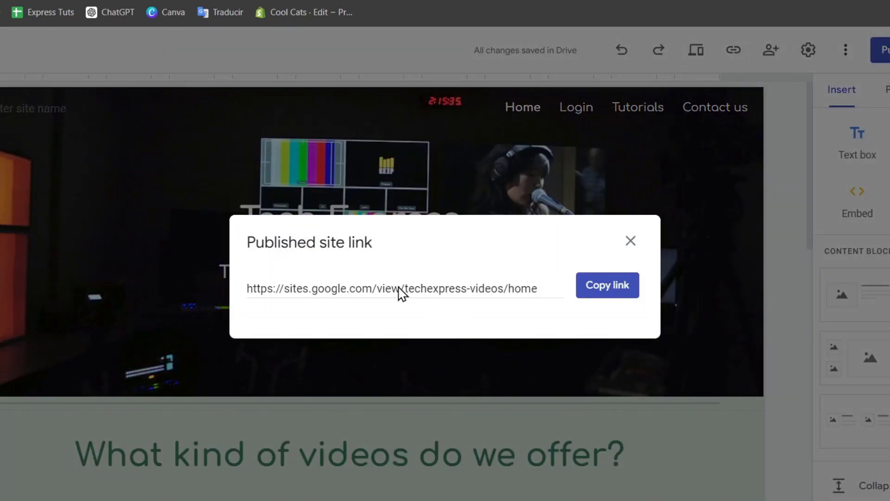
triple_click(390, 288)
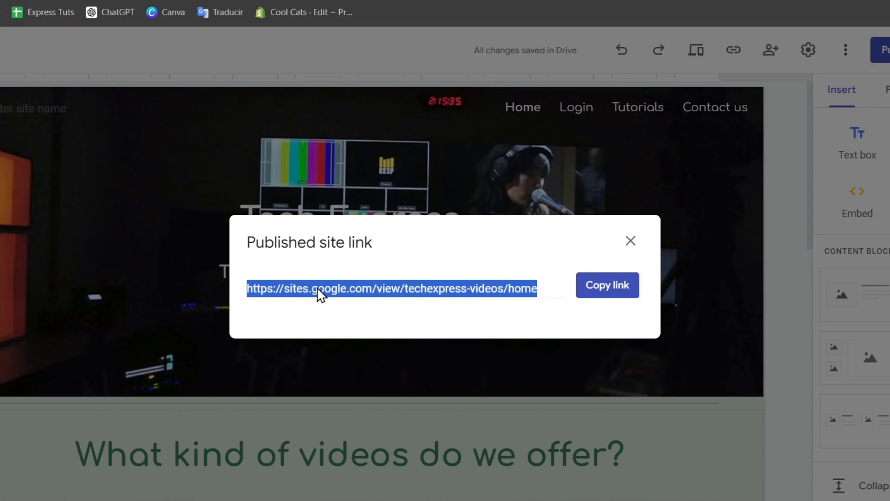
left_click(606, 285)
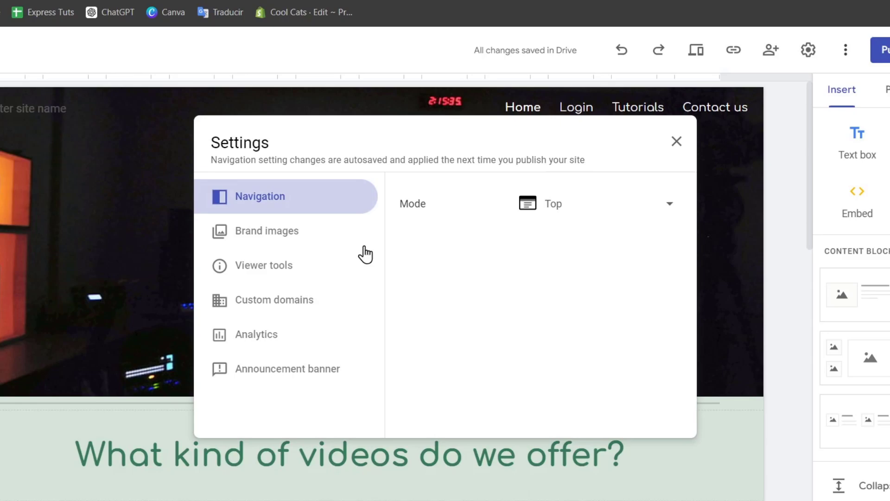
Start a custom domain setup for techexpress.ltd and follow the ownership verification link
left_click(274, 300)
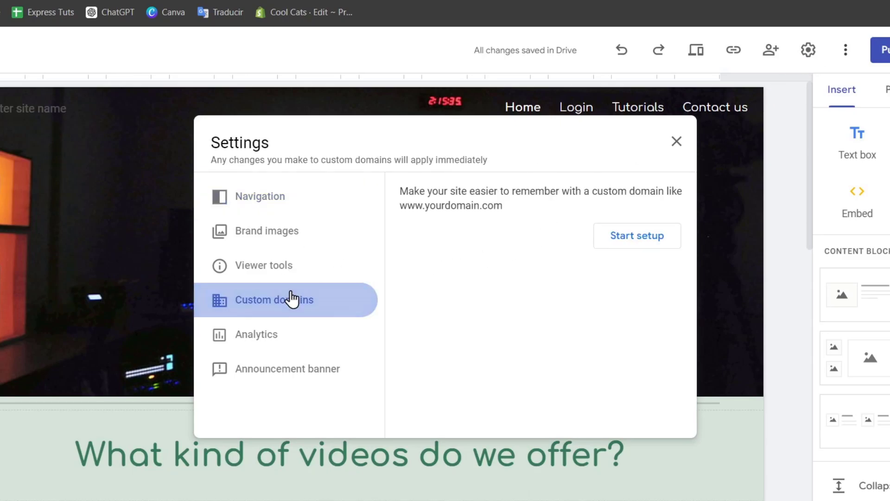
left_click(637, 235)
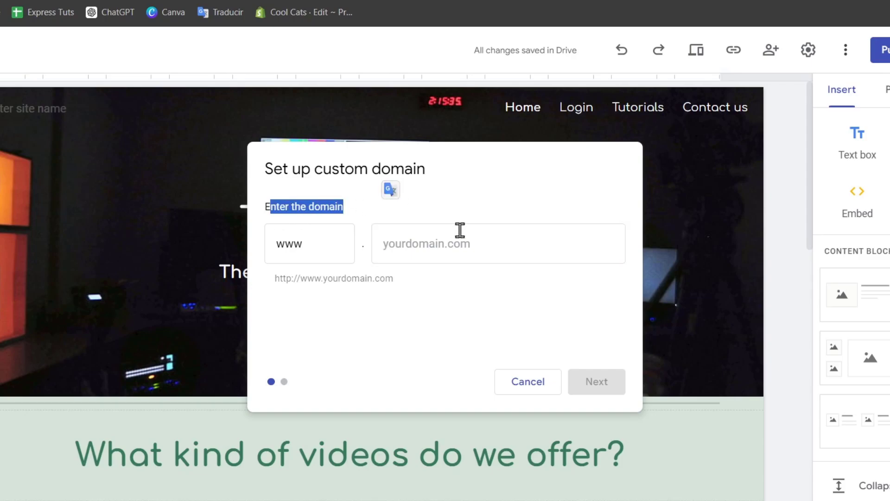
left_click(309, 244)
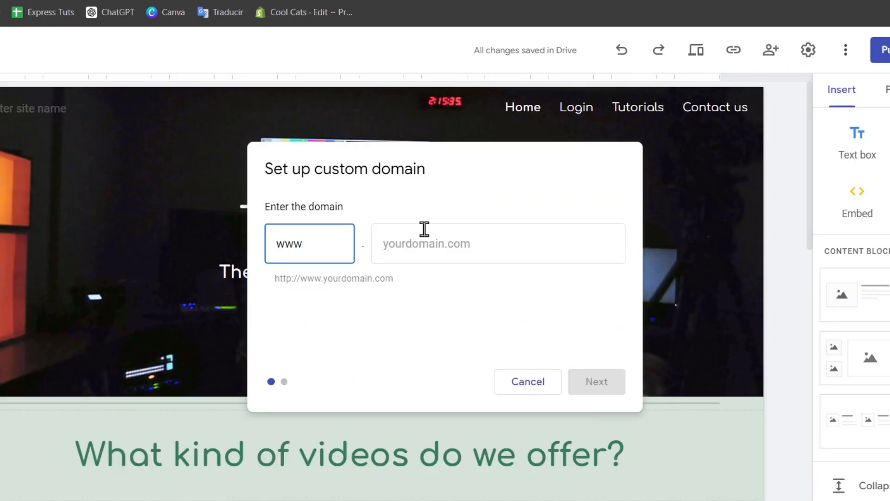
type("techexpress.ltd")
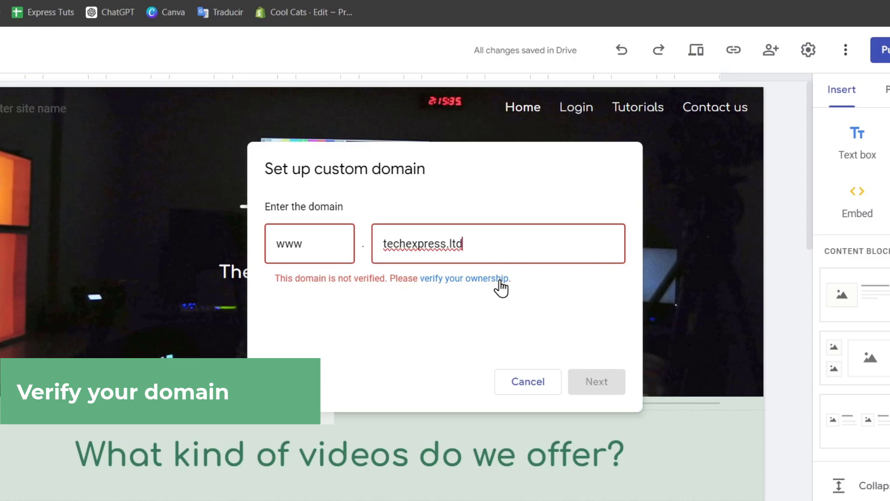
left_click(465, 278)
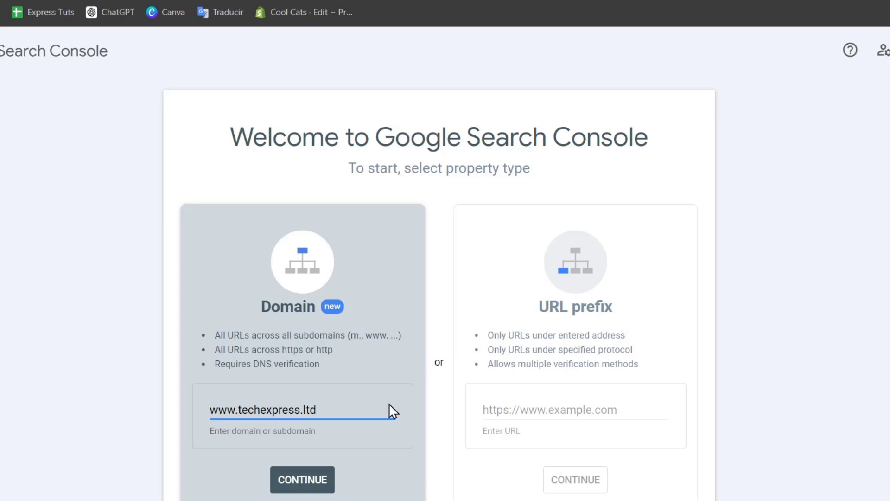
Add the domain property and choose GoDaddy.com as the DNS provider instructions
left_click(302, 480)
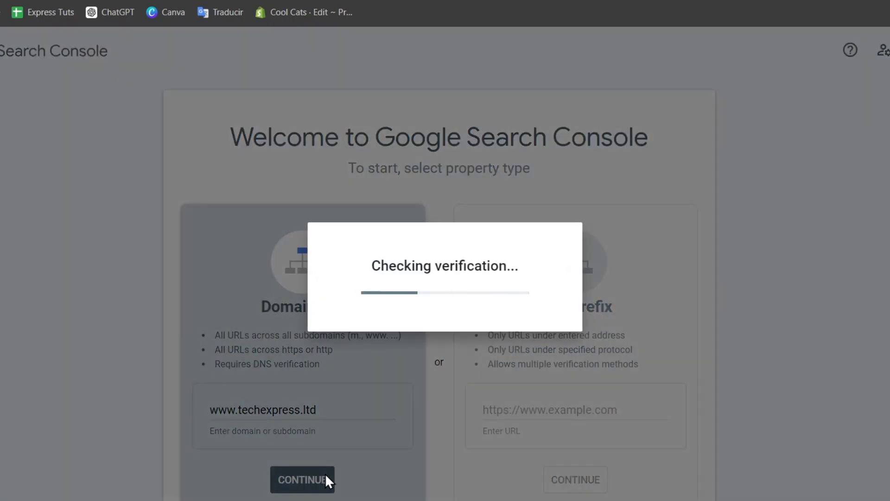
left_click(302, 479)
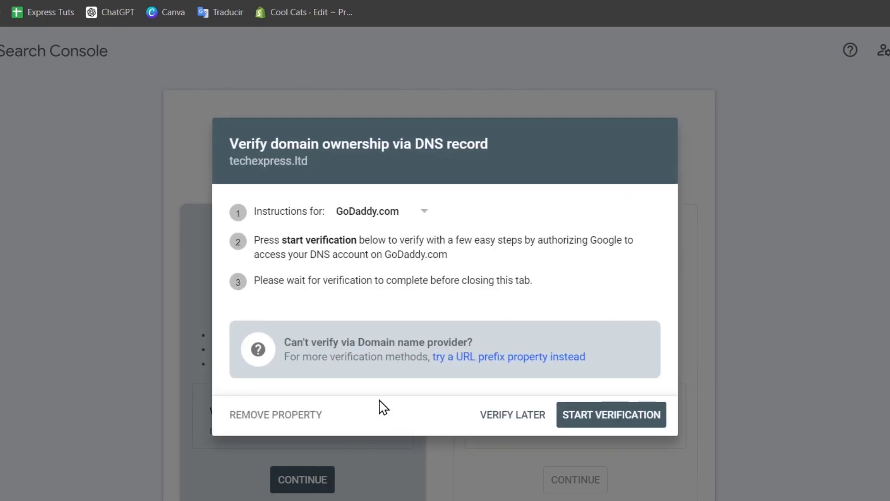
left_click(382, 212)
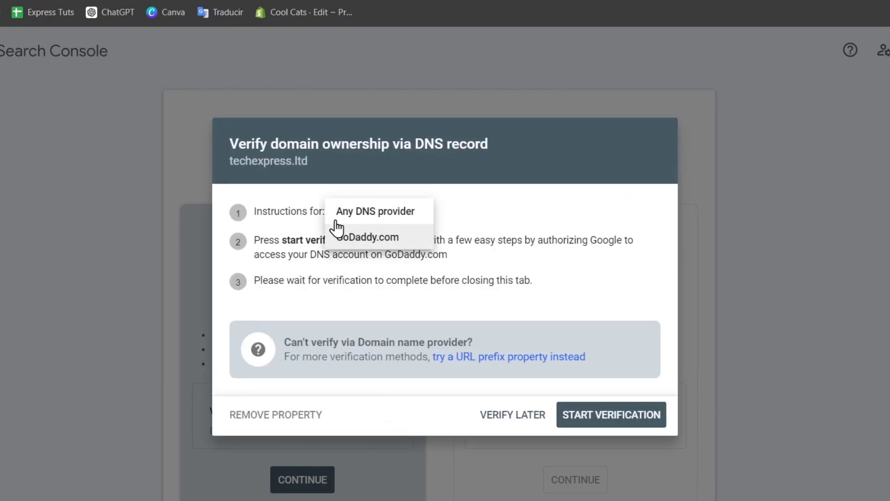
left_click(372, 237)
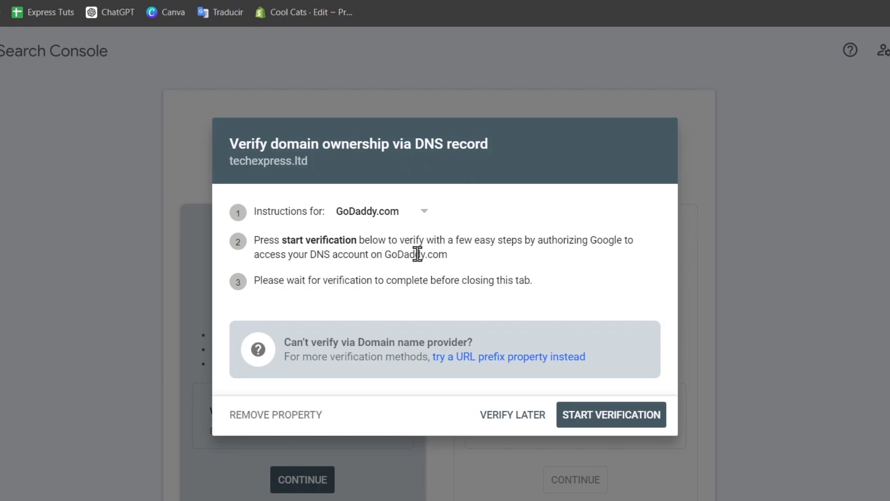
mouse_move(400, 227)
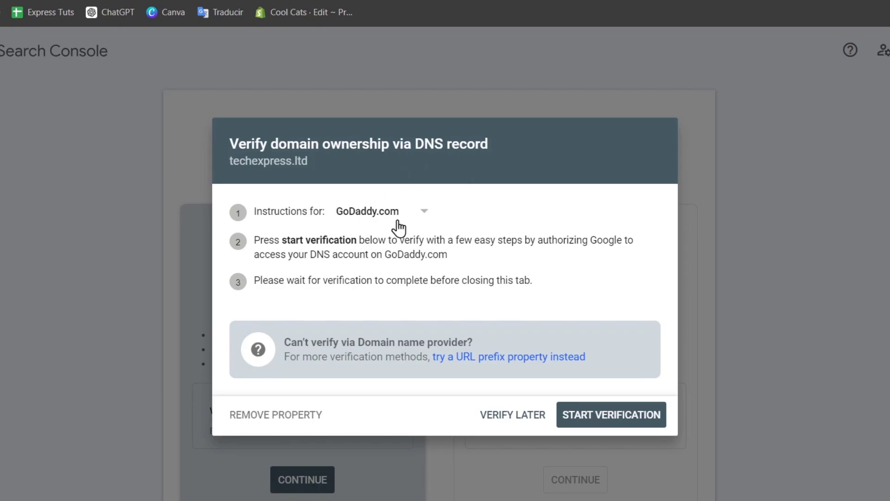
mouse_move(617, 406)
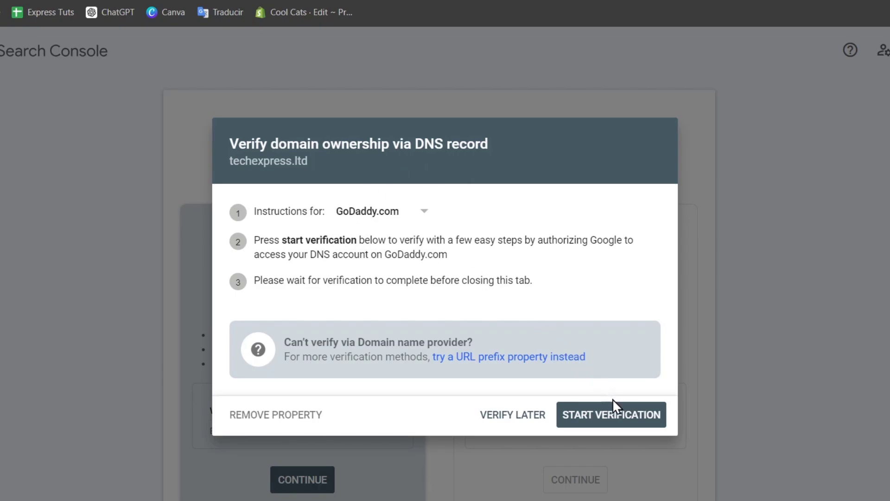
Start verification and authorize google.com on GoDaddy's Domain Connect page
left_click(612, 414)
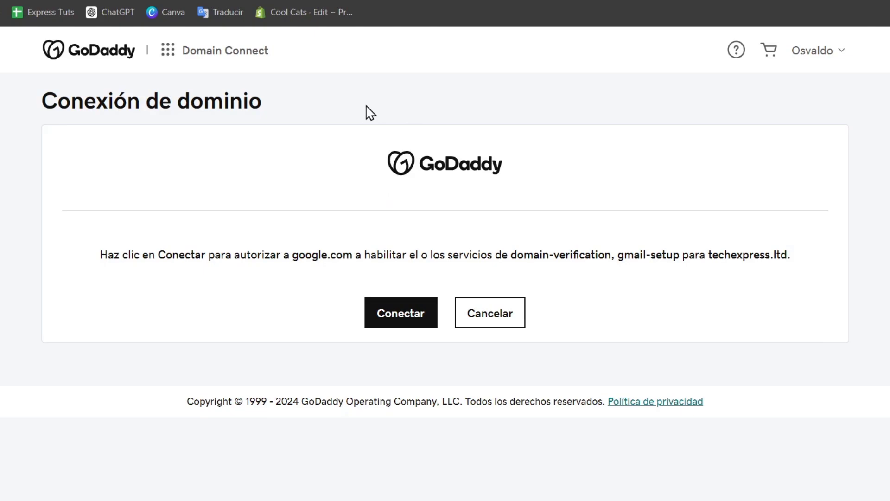
left_click(400, 312)
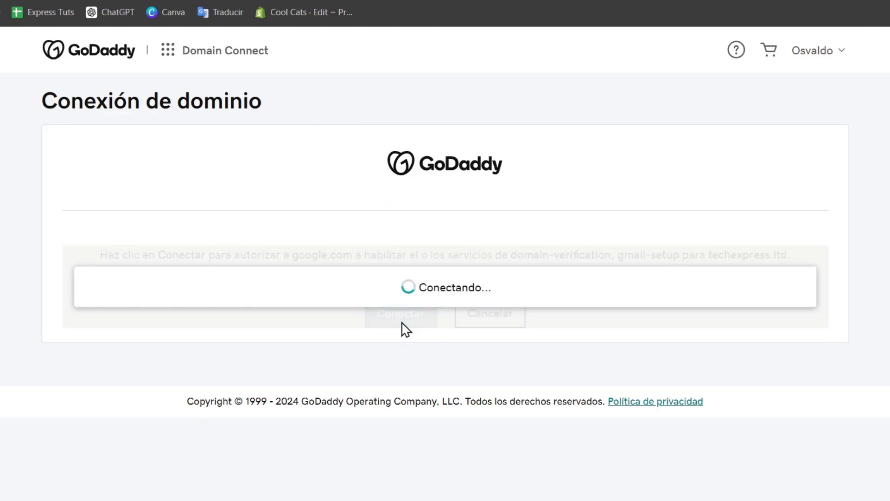
left_click(401, 315)
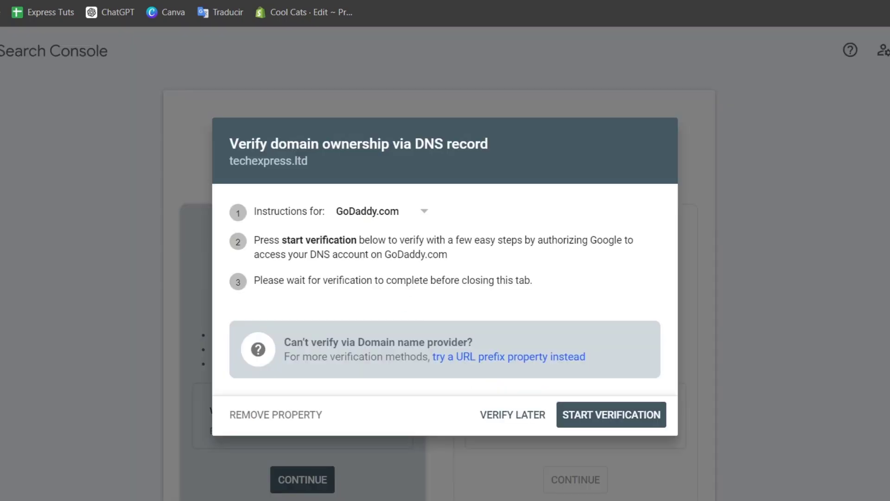
Postpone verifying the mistyped techexpress.ltd domain and leave the GoDaddy connect page
left_click(611, 414)
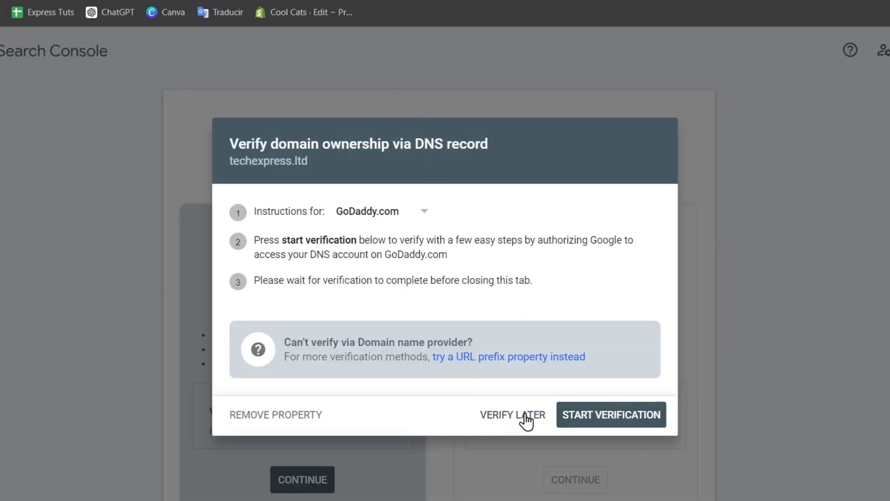
left_click(610, 415)
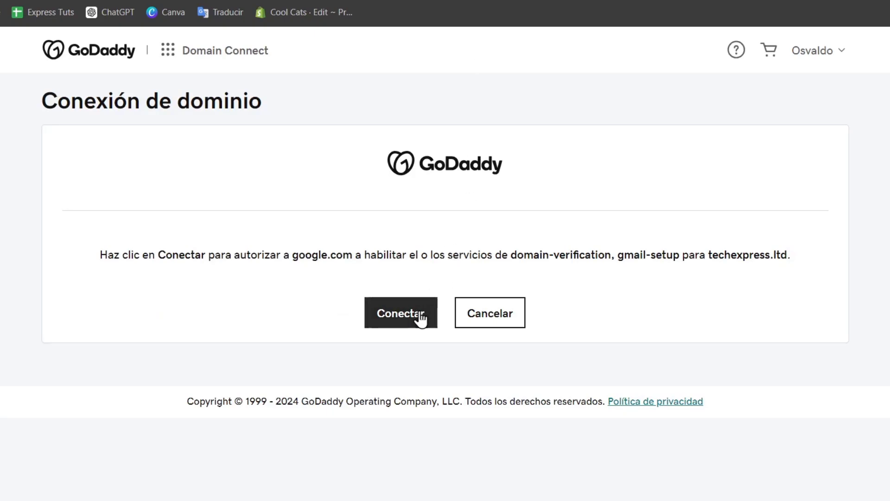
mouse_move(403, 369)
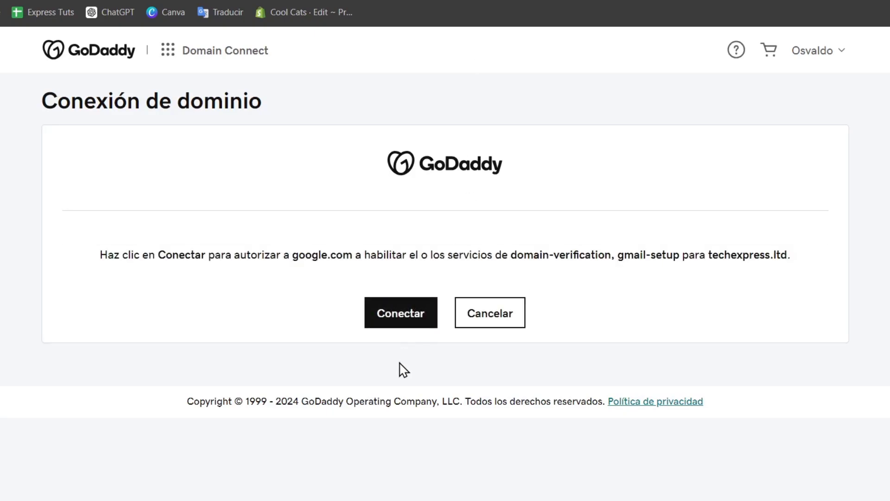
left_click(400, 312)
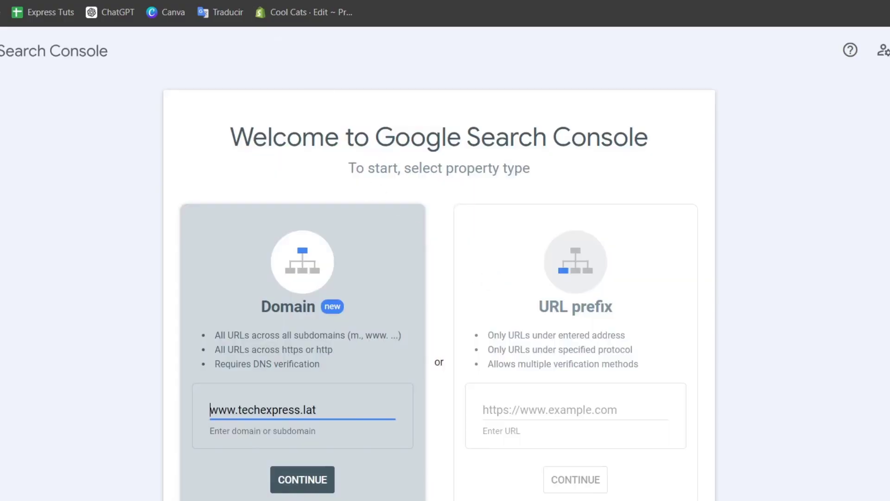
left_click(302, 479)
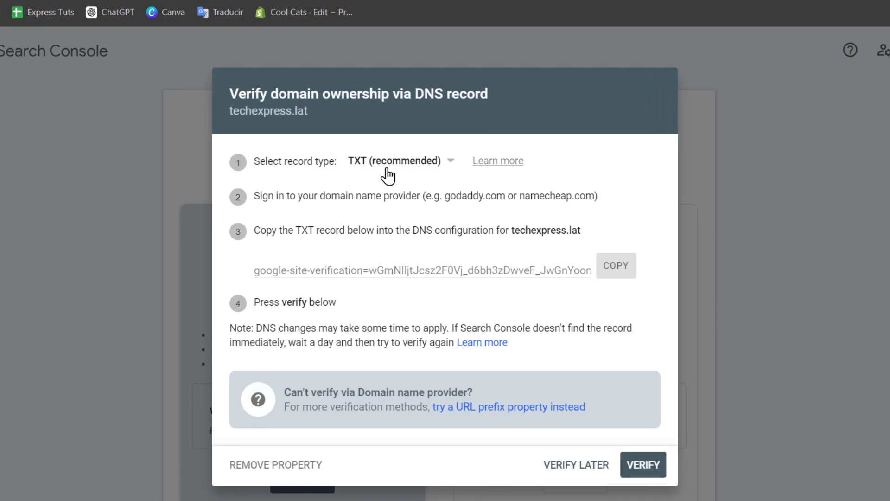
mouse_move(395, 168)
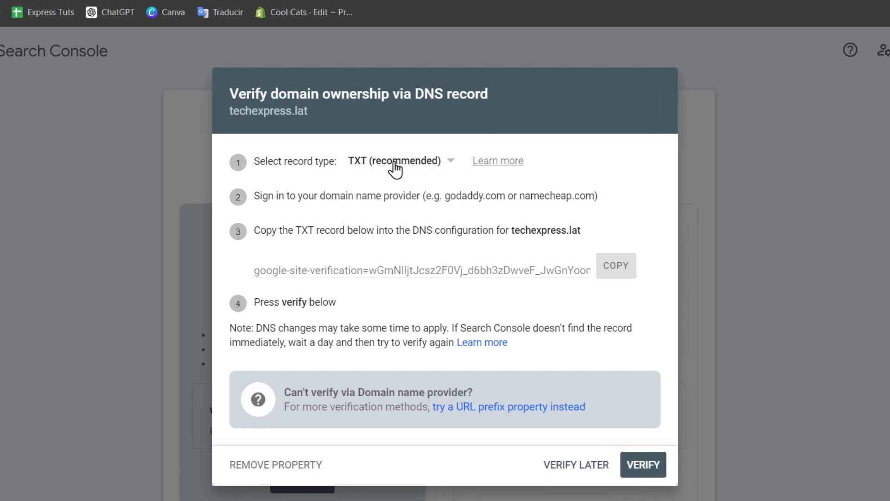
mouse_move(412, 179)
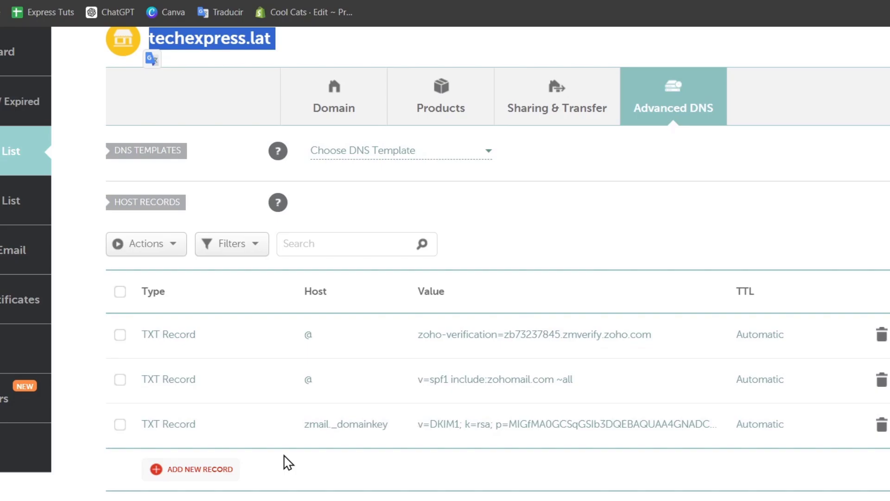
Save a Namecheap TXT record with host @ and the google-site-verification value
left_click(190, 469)
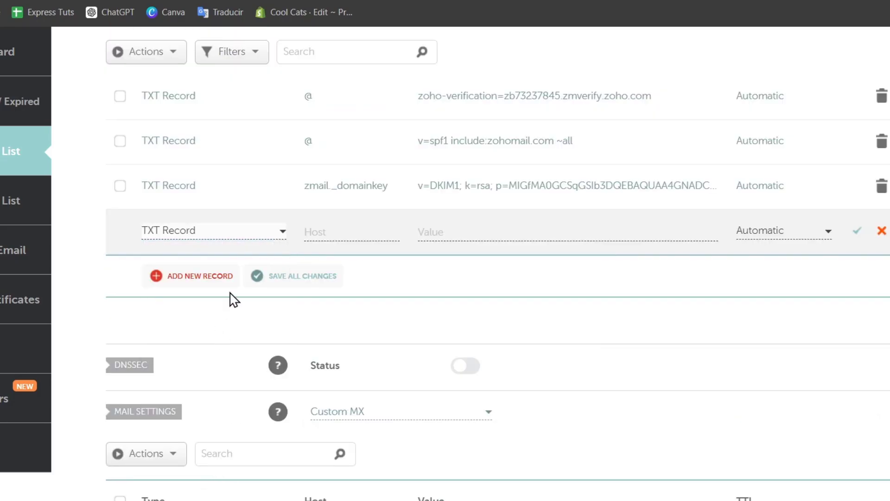
type("verification=wGmNlljtJcsz2F0Vj_d6bh3zDwveF_JwGnYoomkkRc4")
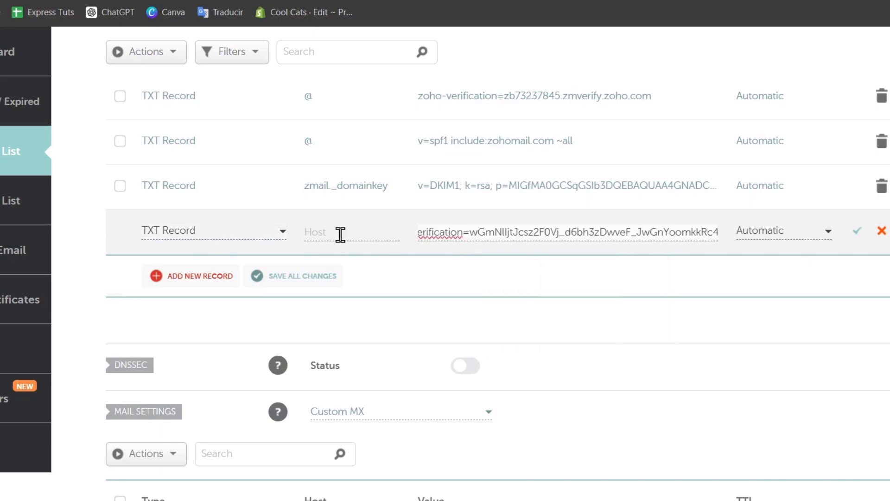
left_click(351, 231)
type("@")
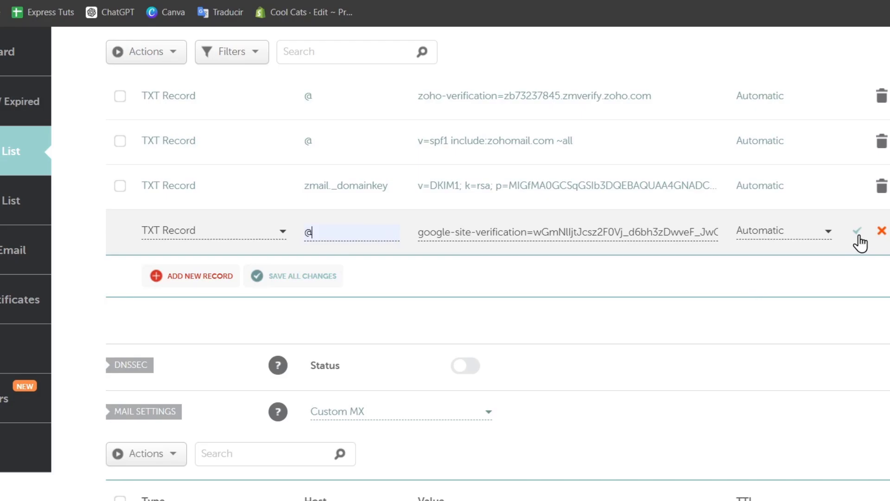
left_click(858, 230)
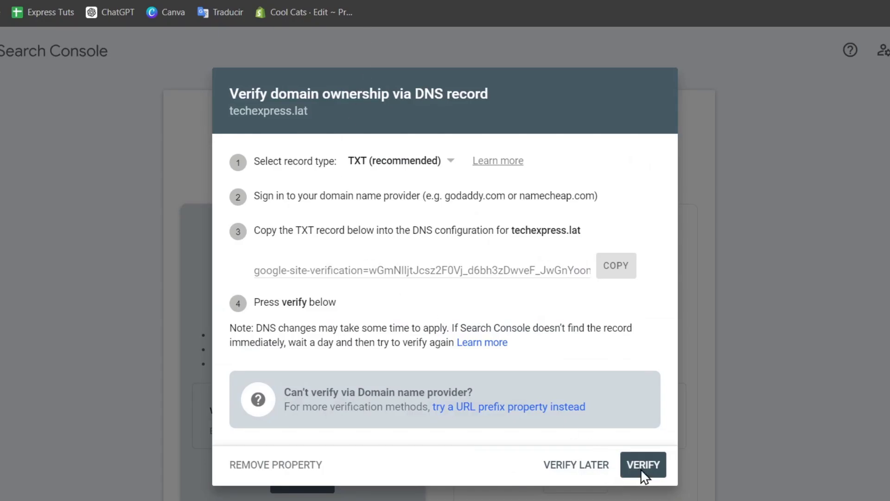
Verify techexpress.lat ownership and dismiss the token-not-found failure message
left_click(642, 465)
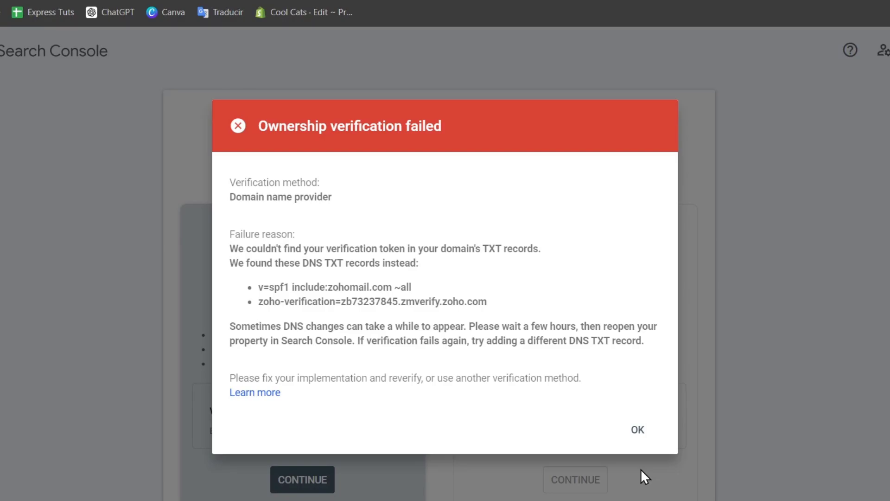
left_click(637, 430)
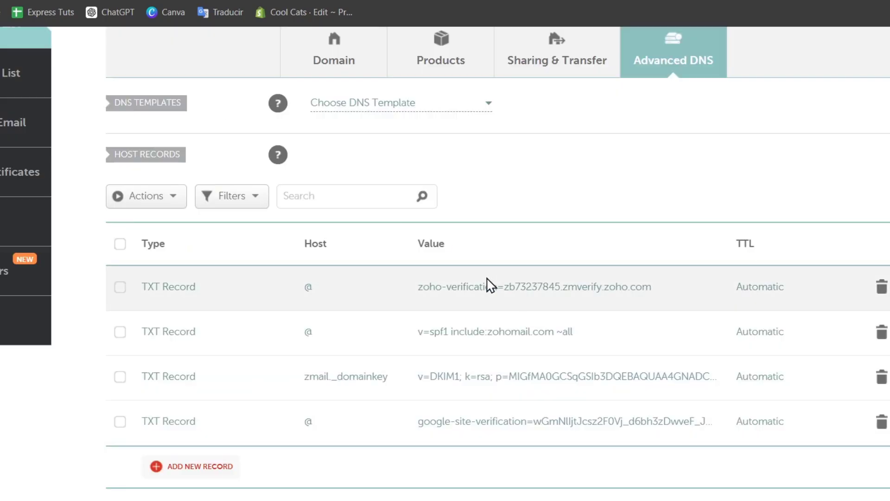
Delete the zoho-verification and DKIM TXT host records, keeping google-site-verification
scroll("down", 3)
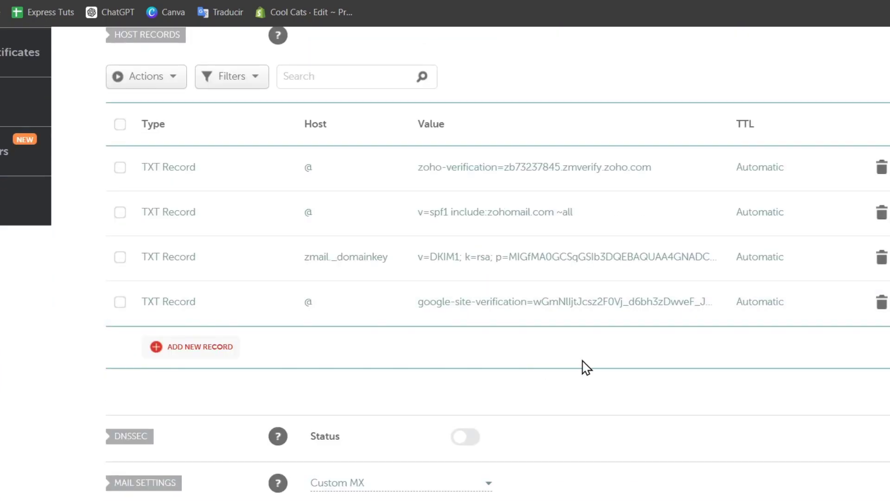
mouse_move(253, 262)
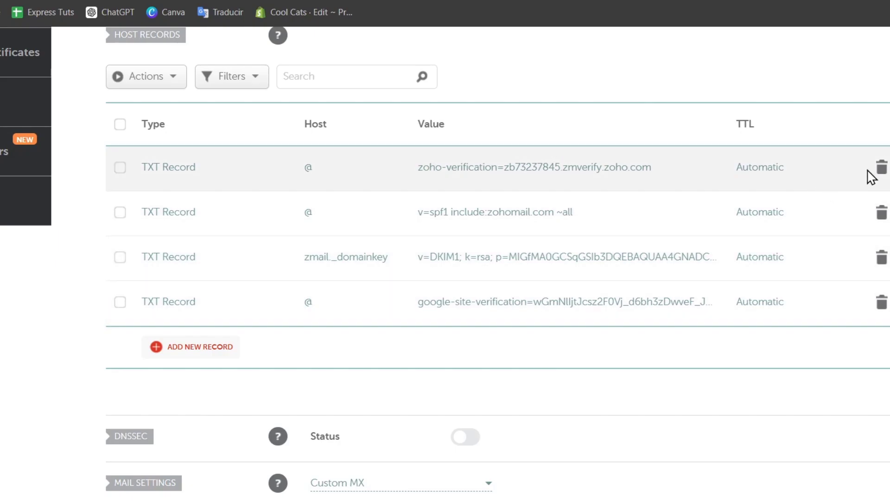
left_click(882, 167)
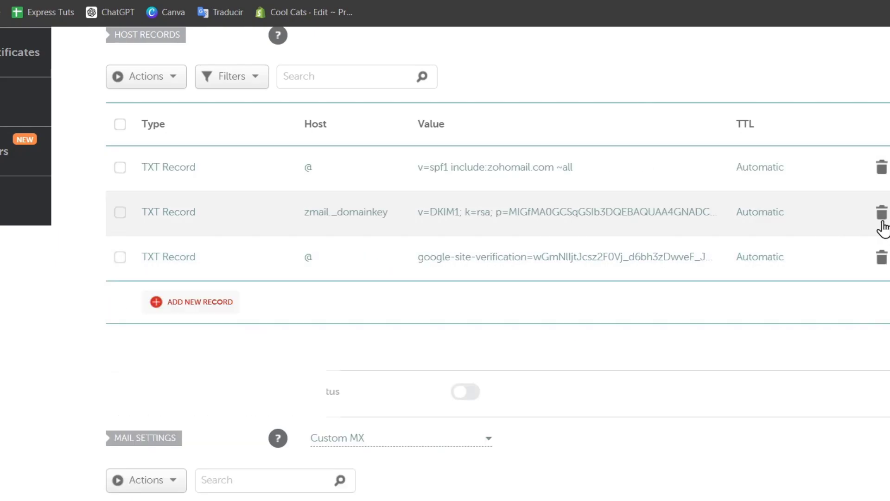
left_click(883, 212)
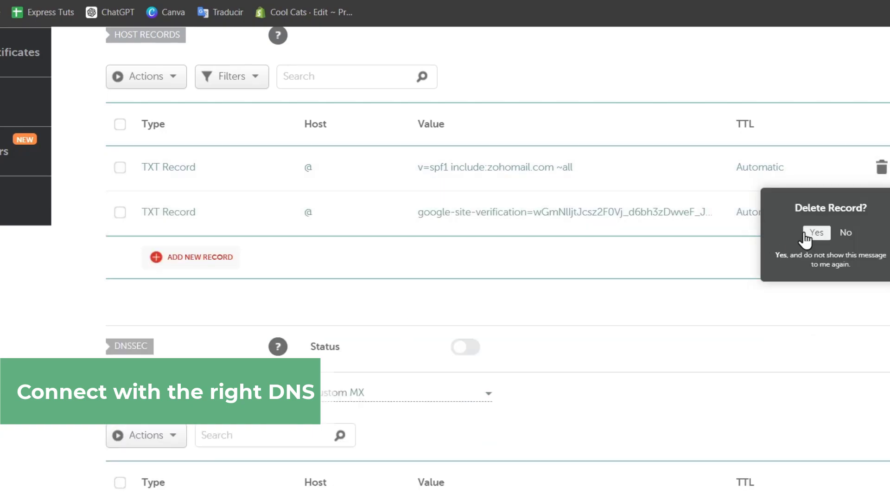
left_click(816, 232)
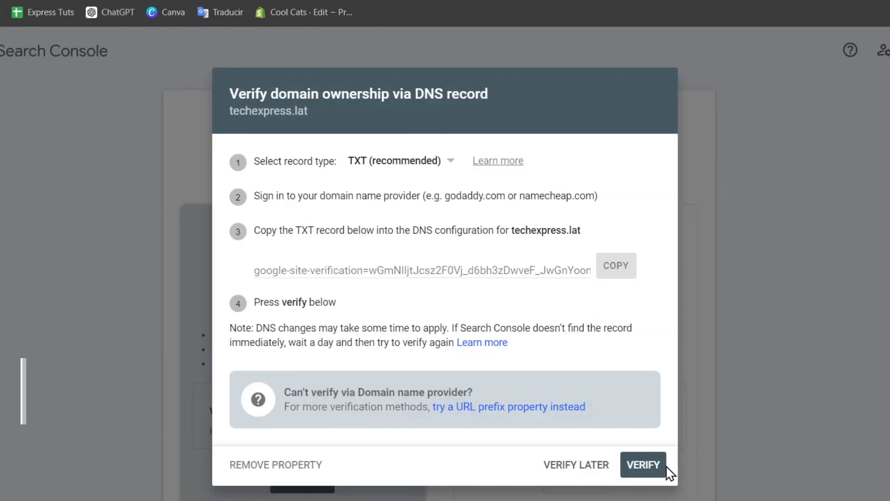
Re-run verification for techexpress.lat and dismiss the Ownership verified confirmation
left_click(643, 464)
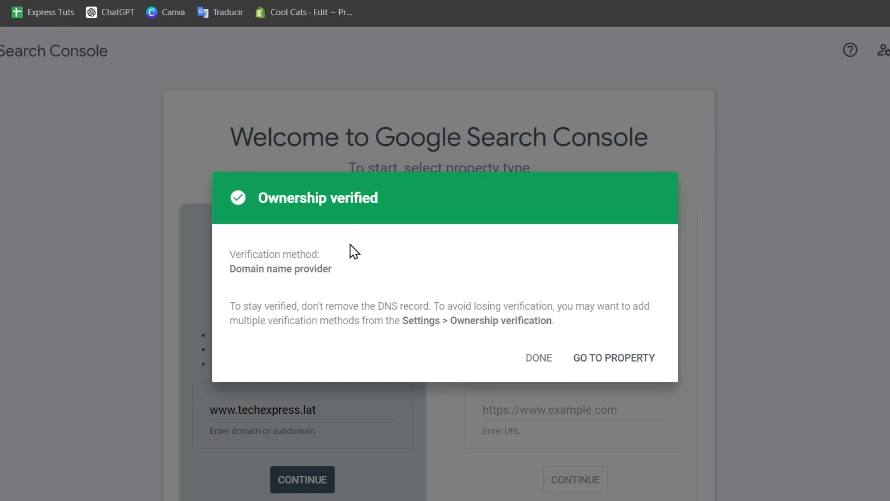
left_click(538, 358)
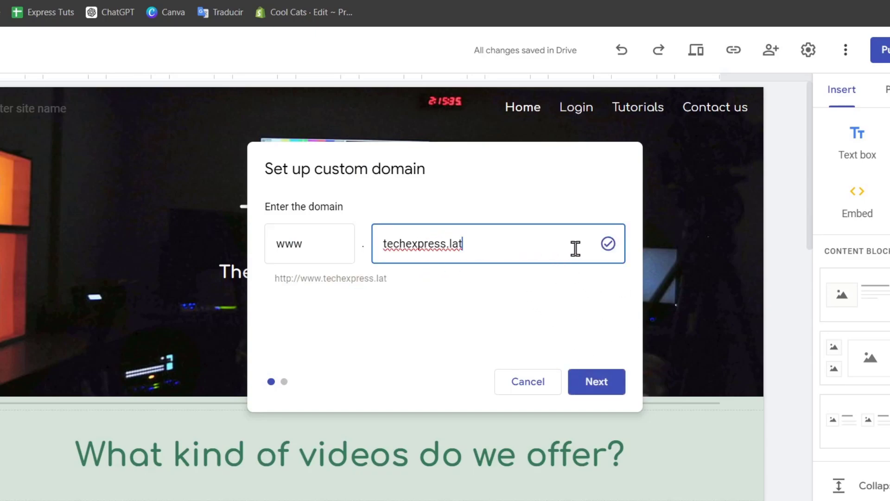
Add a www CNAME record pointing to ghs.googlehosted.com. in Namecheap
left_click(597, 381)
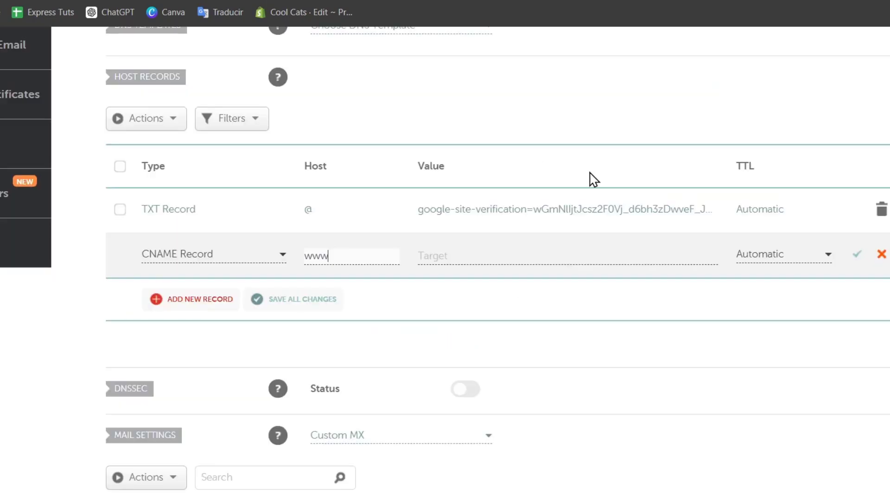
type("ghs.googlehosted.com.")
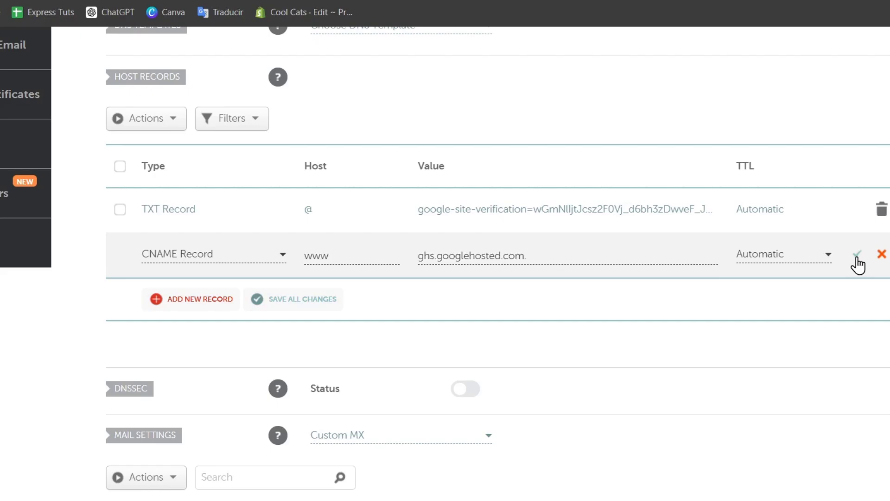
left_click(858, 253)
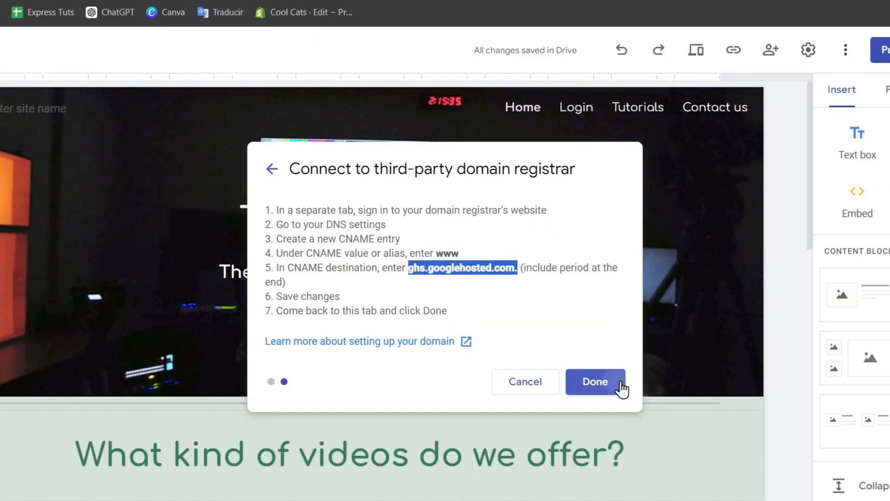
left_click(595, 381)
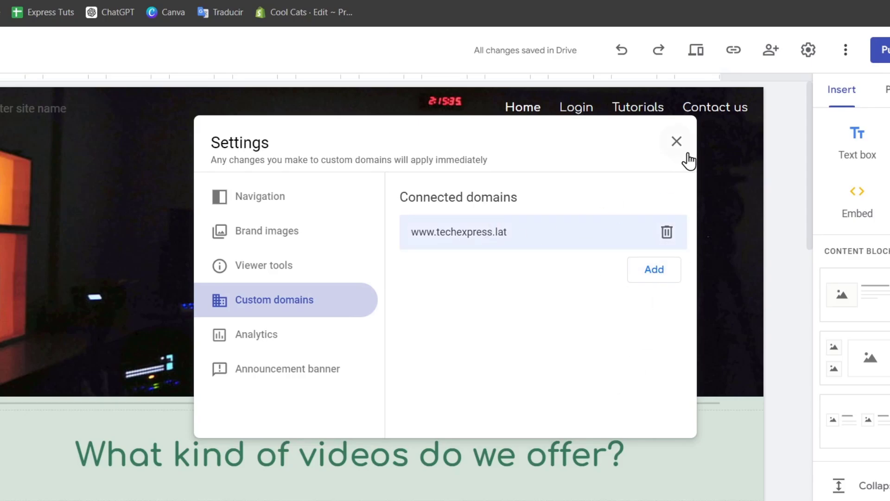
left_click(676, 141)
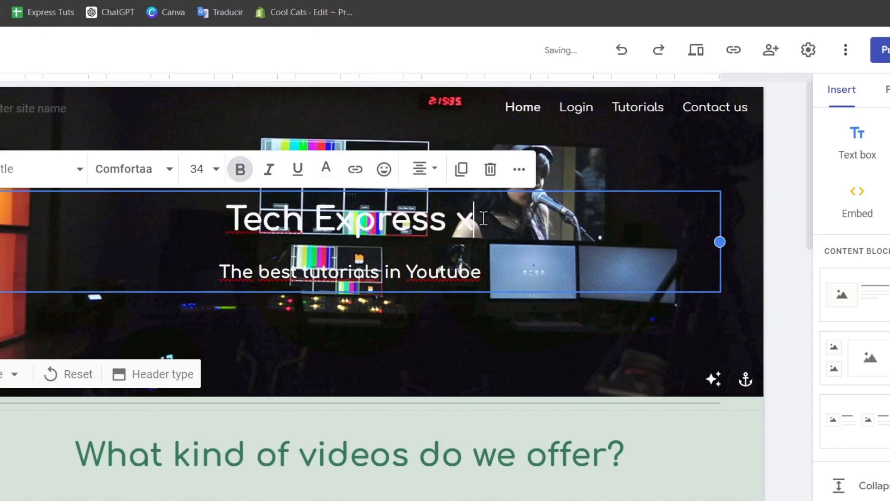
left_click(883, 50)
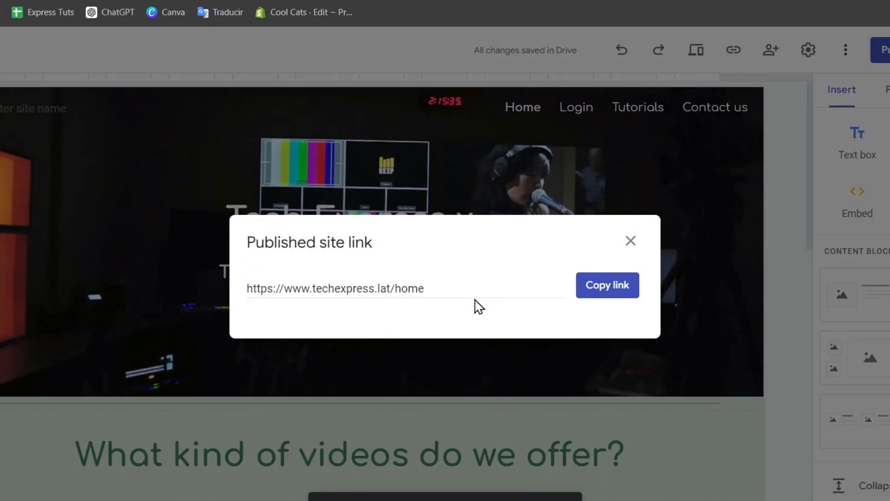
left_click(630, 240)
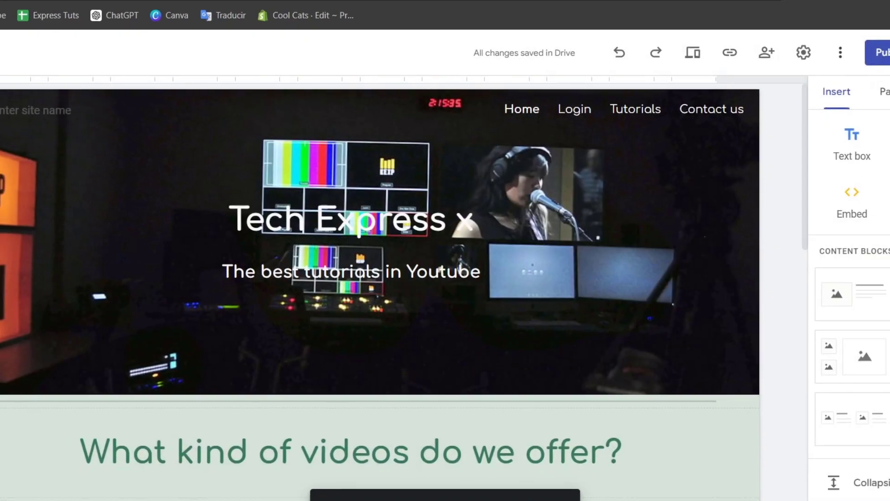
left_click(721, 11)
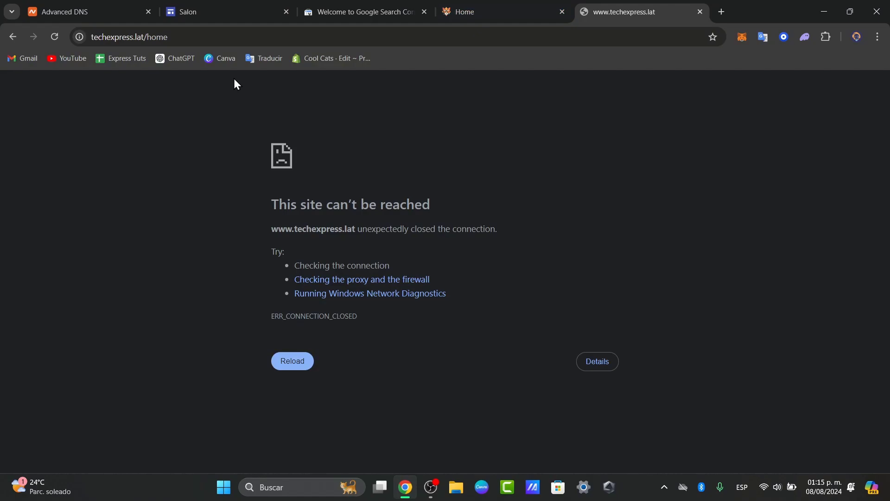
left_click(55, 36)
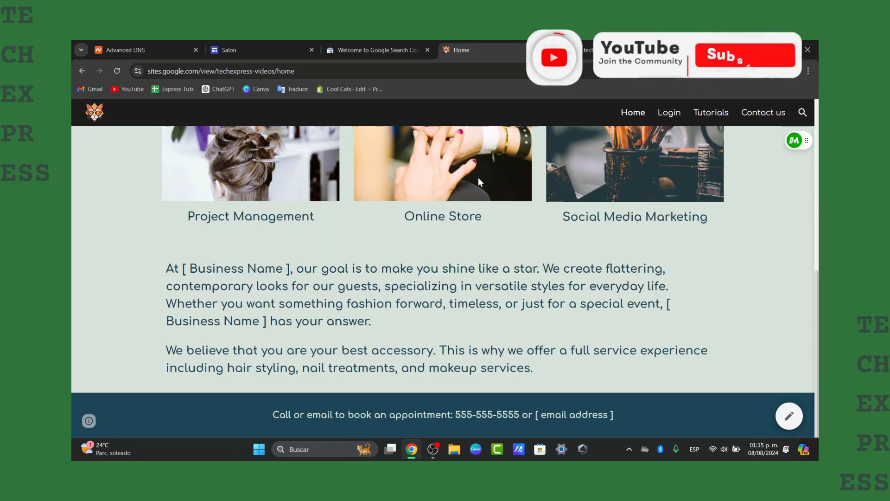
left_click(744, 55)
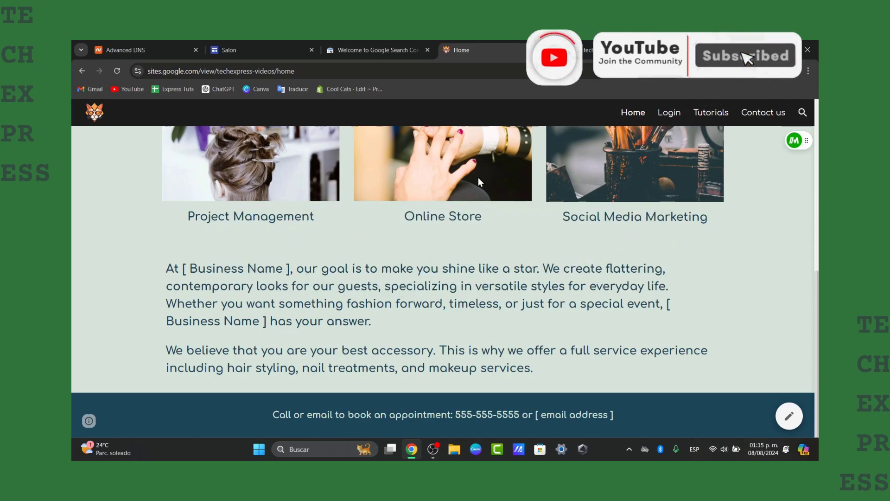
left_click(744, 55)
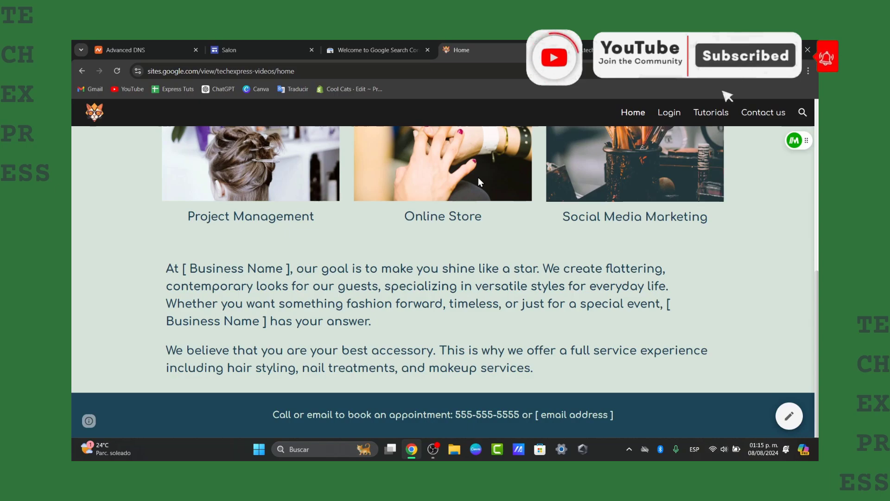